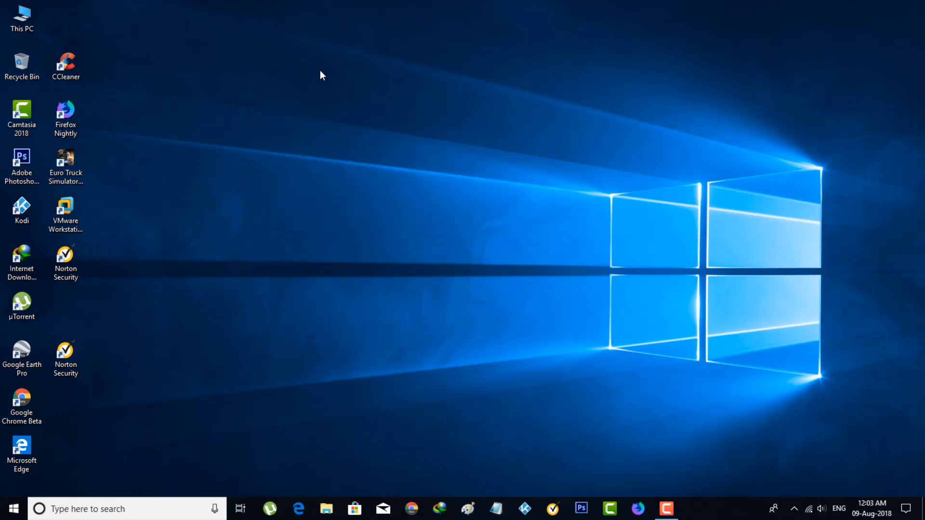
{"action": "mouse_move", "coordinate": [323, 77]}
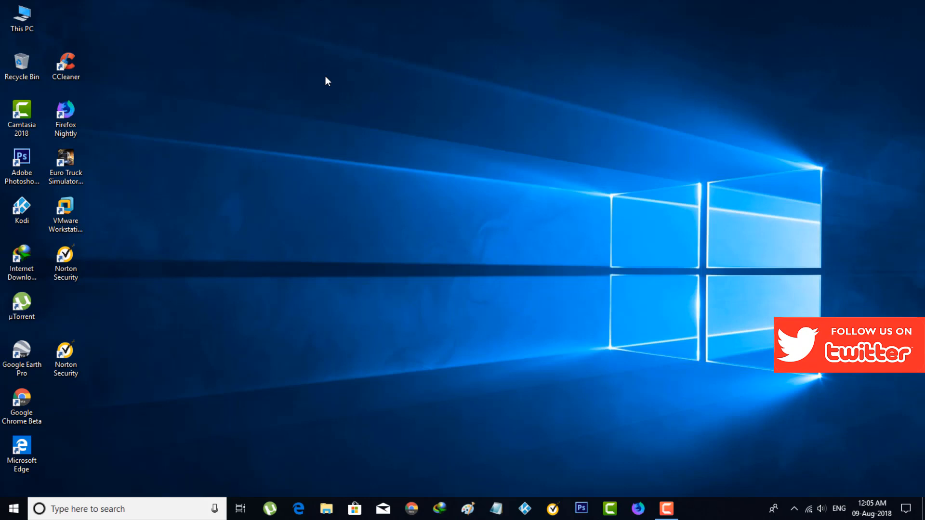
Step: Launch AMD Radeon Settings from the desktop menu and view the empty notifications panel
{"action": "right_click", "coordinate": [326, 81]}
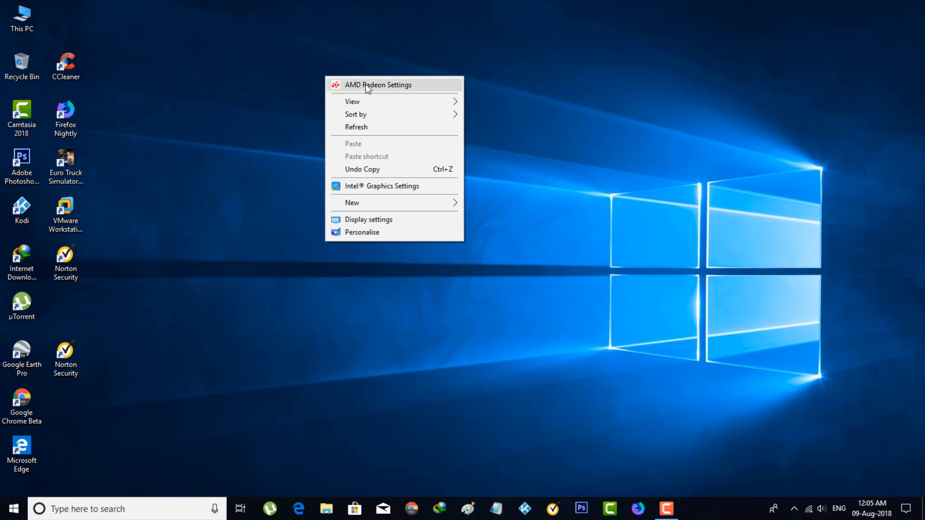
{"action": "left_click", "coordinate": [378, 84]}
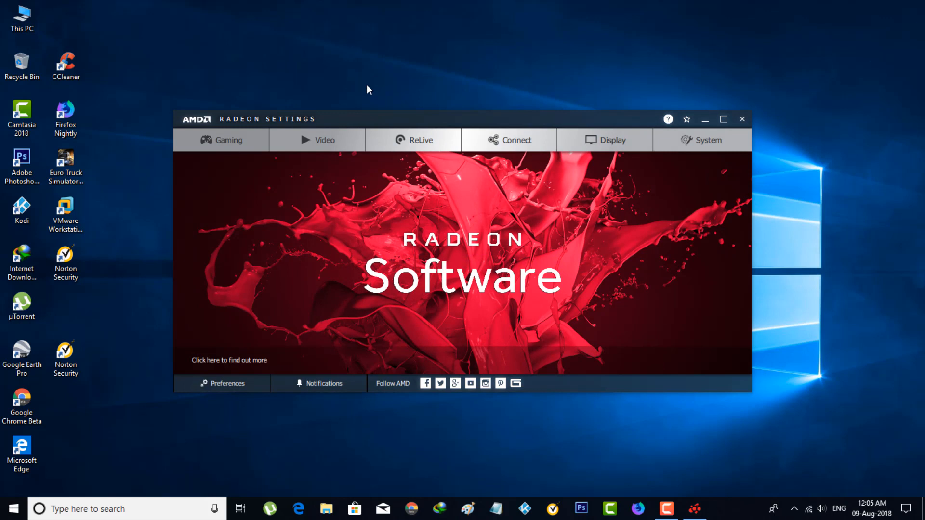
{"action": "mouse_move", "coordinate": [512, 285]}
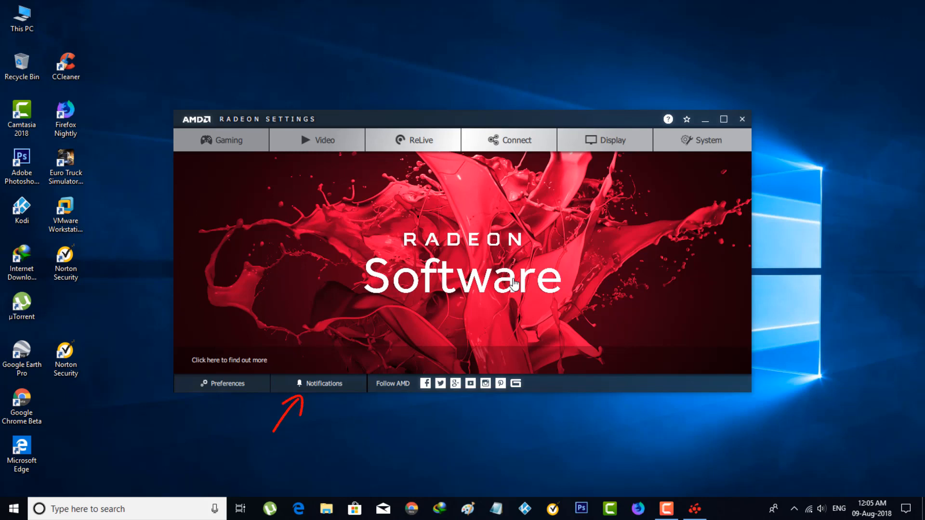
{"action": "mouse_move", "coordinate": [321, 383]}
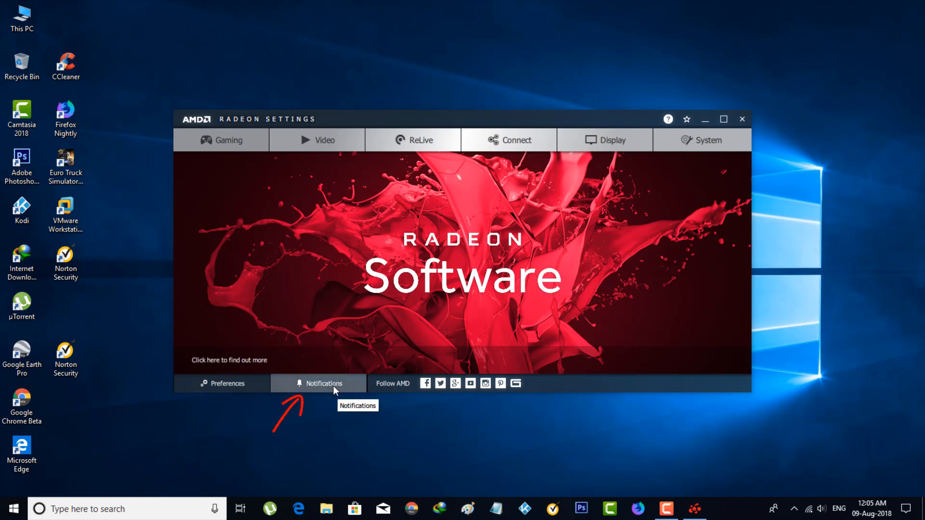
{"action": "left_click", "coordinate": [322, 383]}
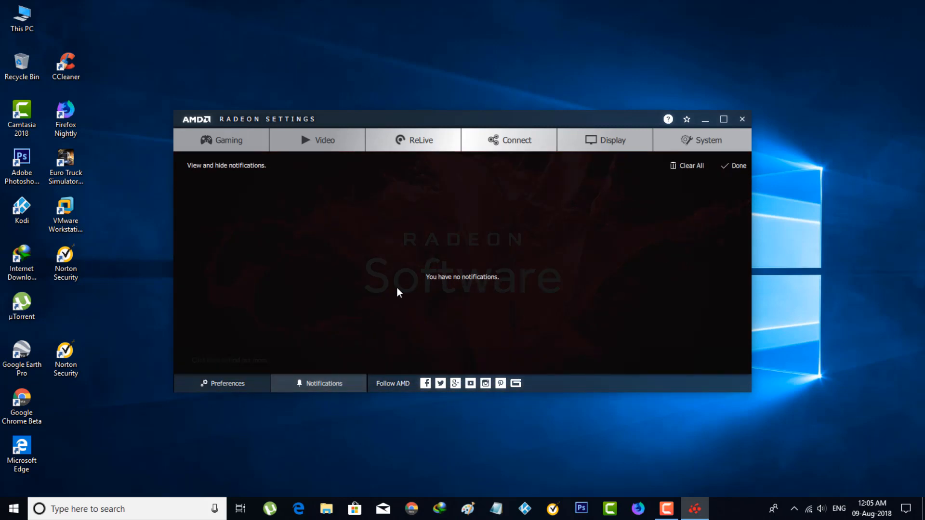
{"action": "mouse_move", "coordinate": [737, 166]}
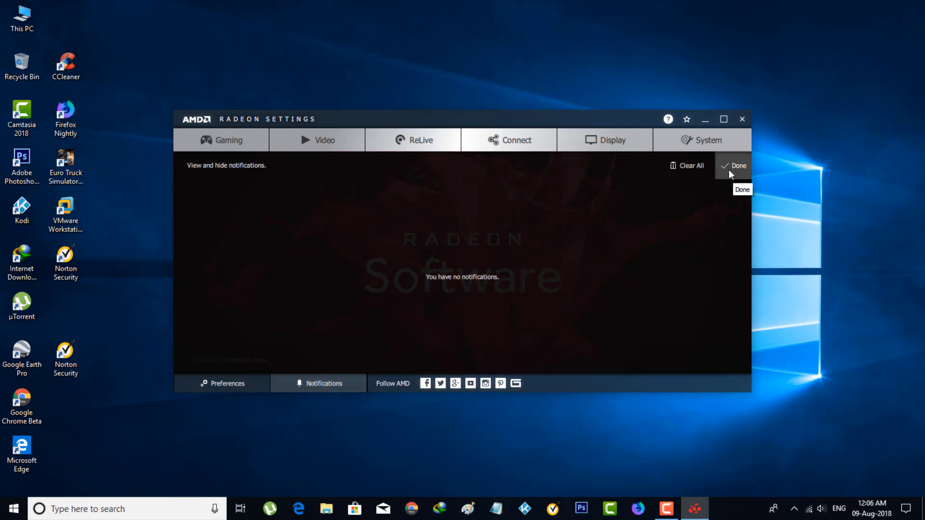
{"action": "left_click", "coordinate": [737, 165]}
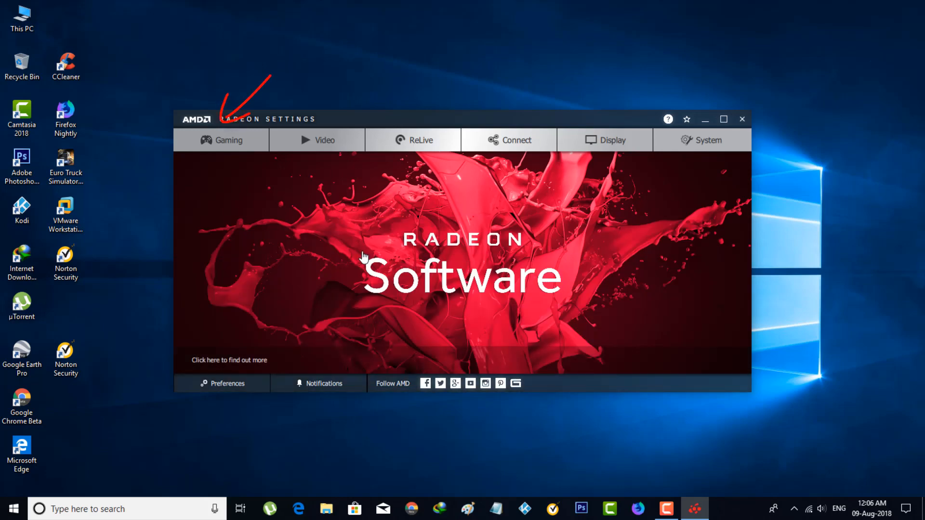
{"action": "mouse_move", "coordinate": [221, 146]}
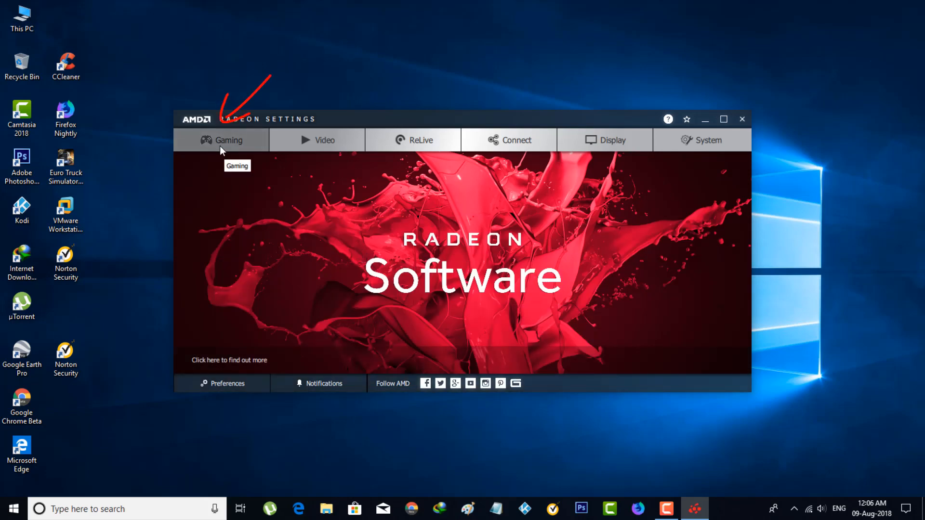
Step: Reset Gaming > Global Settings graphics settings to defaults, confirming with Yes
{"action": "left_click", "coordinate": [228, 139]}
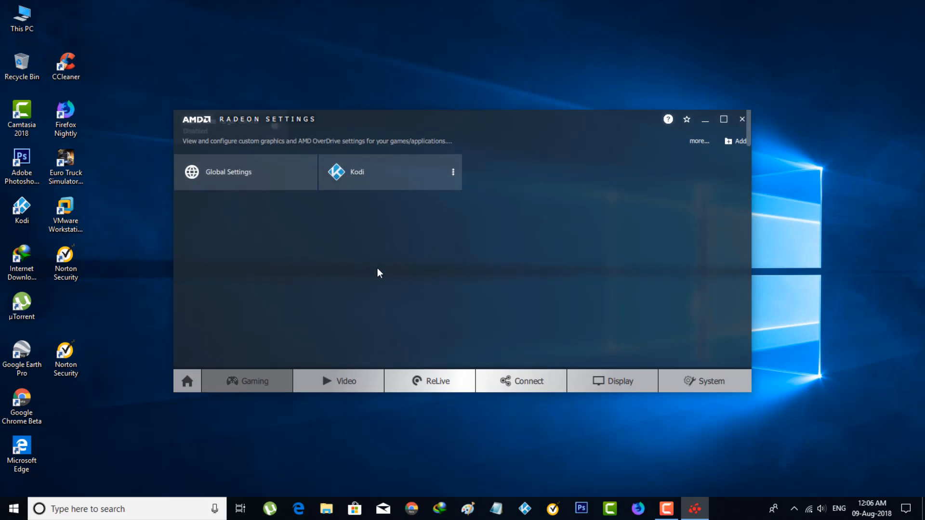
{"action": "left_click", "coordinate": [228, 172]}
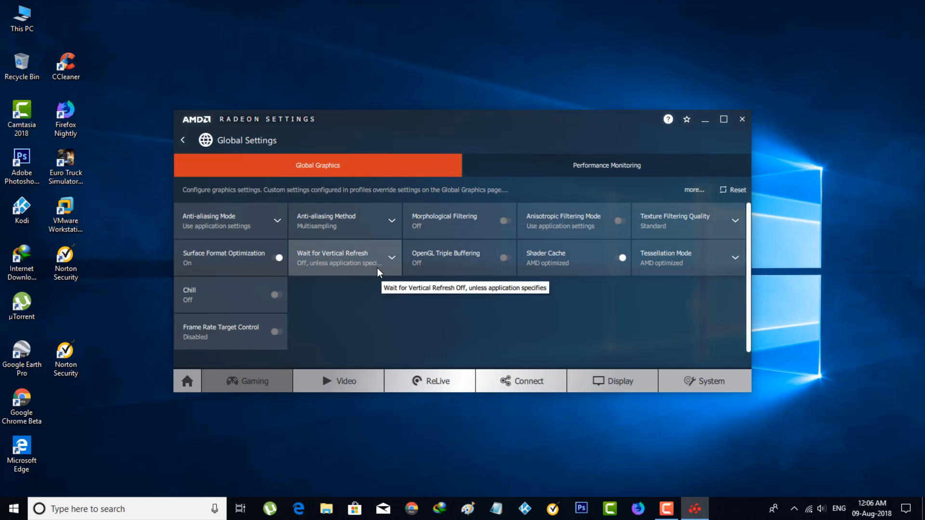
{"action": "mouse_move", "coordinate": [511, 313]}
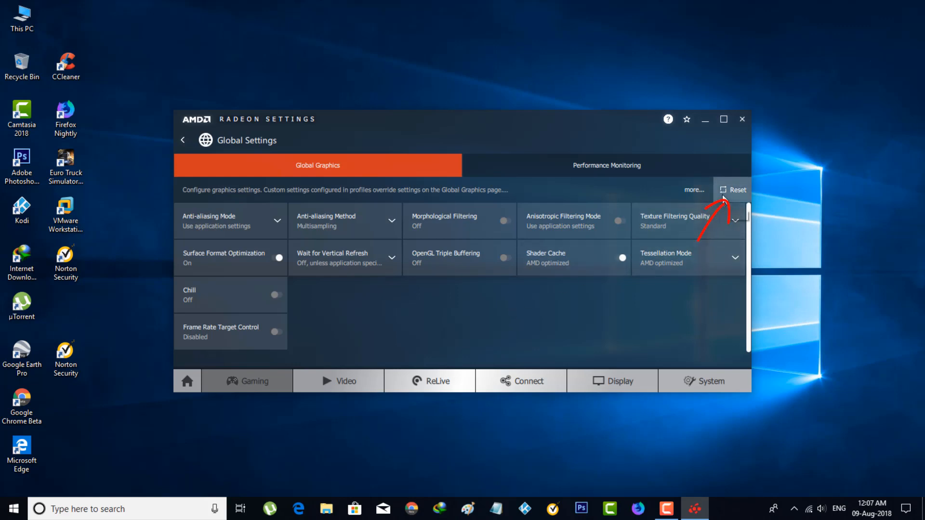
{"action": "left_click", "coordinate": [734, 190]}
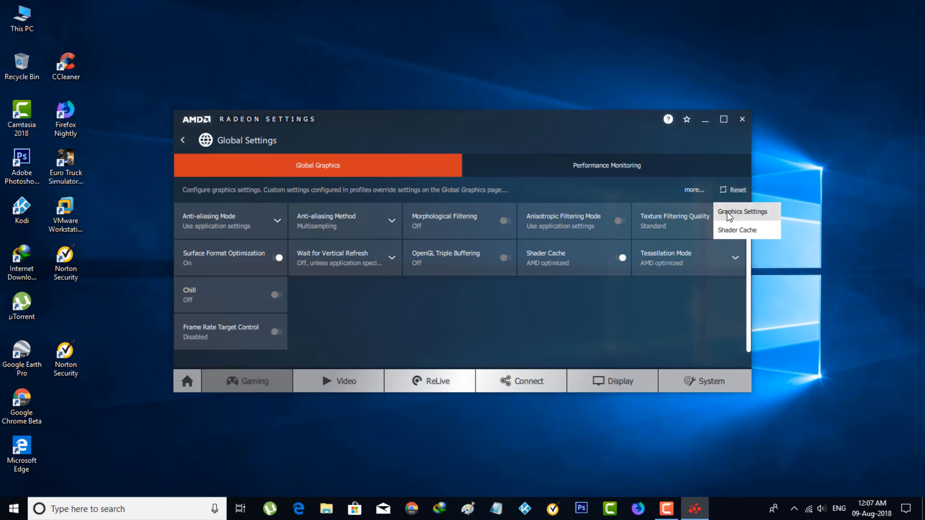
{"action": "left_click", "coordinate": [735, 189]}
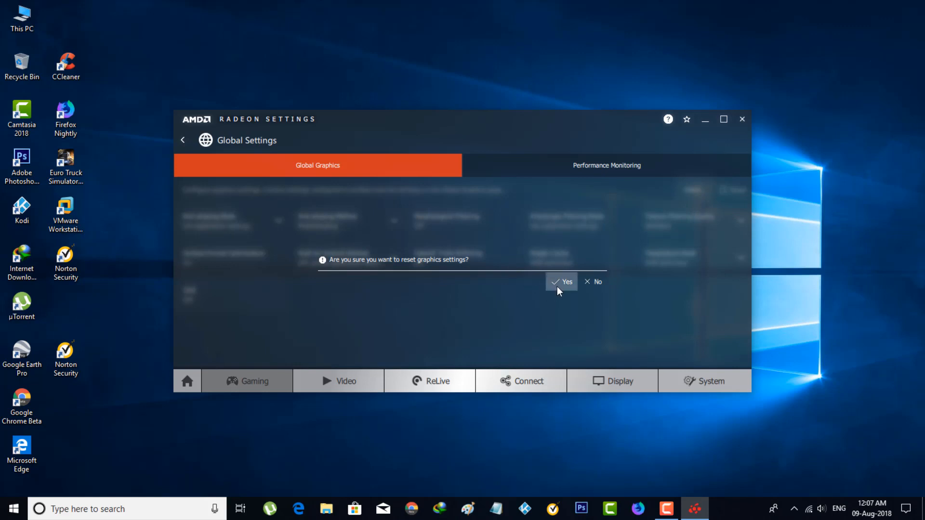
{"action": "left_click", "coordinate": [562, 281]}
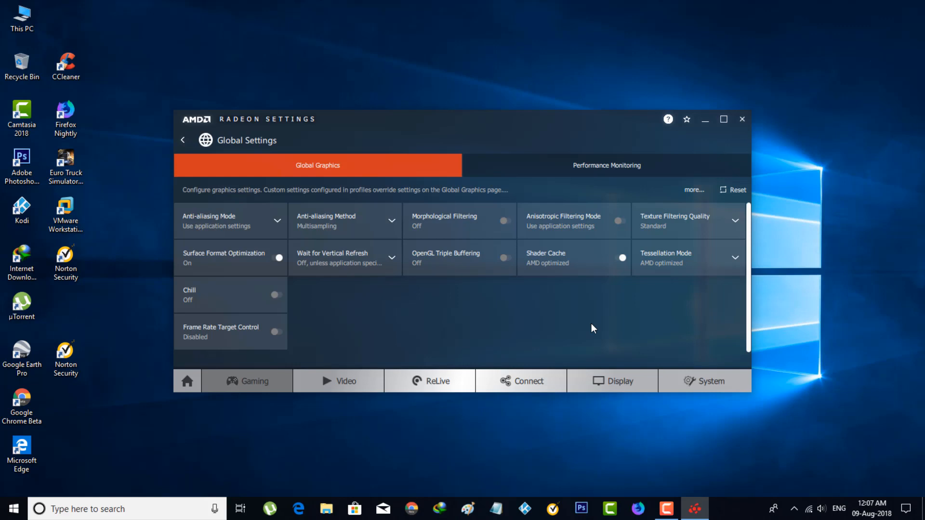
{"action": "mouse_move", "coordinate": [513, 328]}
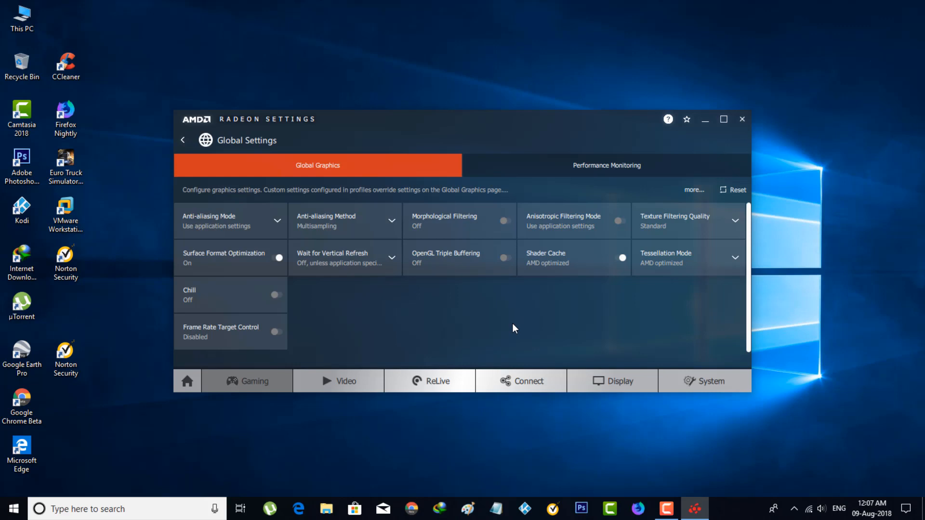
{"action": "mouse_move", "coordinate": [262, 227]}
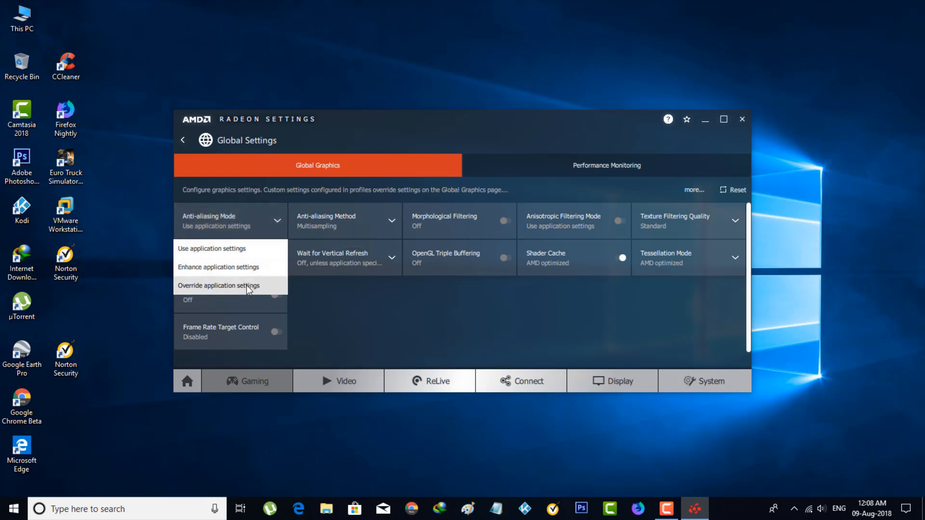
Step: Set Anti-aliasing Mode to Override application settings
{"action": "left_click", "coordinate": [219, 286]}
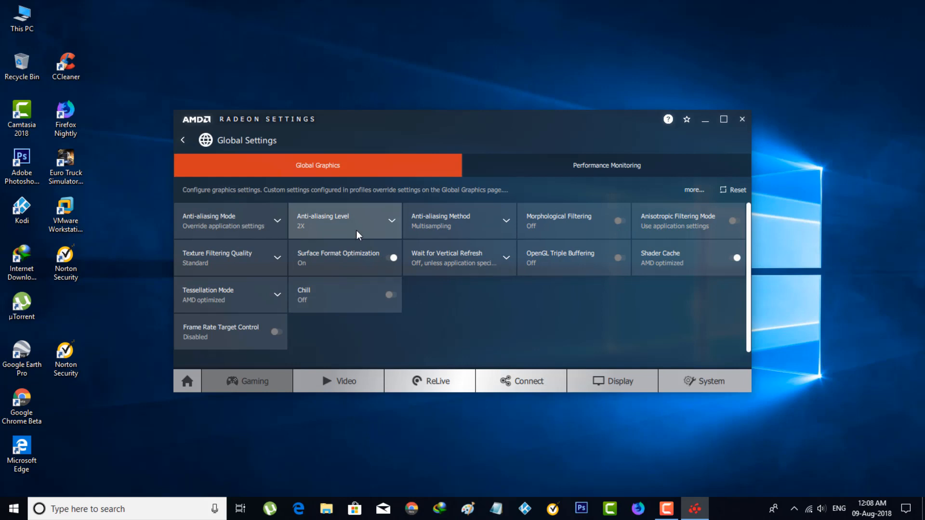
{"action": "mouse_move", "coordinate": [355, 255]}
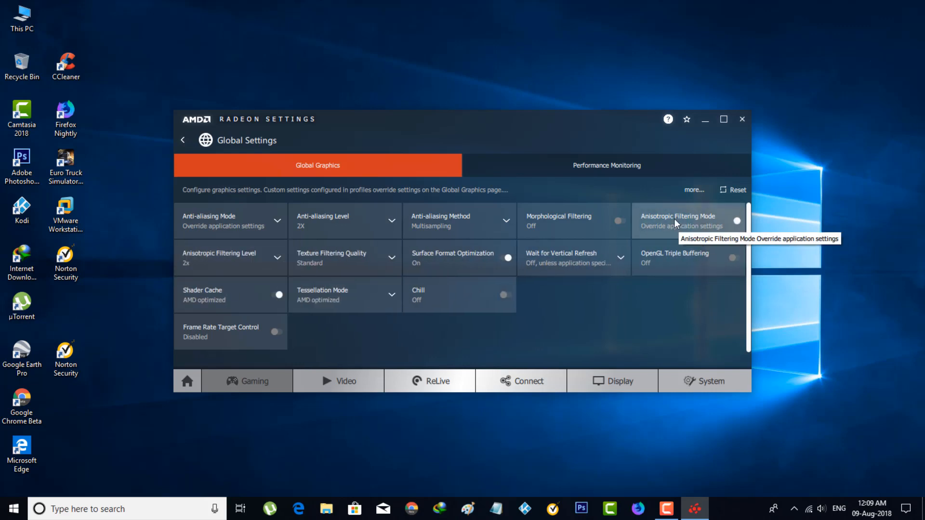
{"action": "mouse_move", "coordinate": [245, 266]}
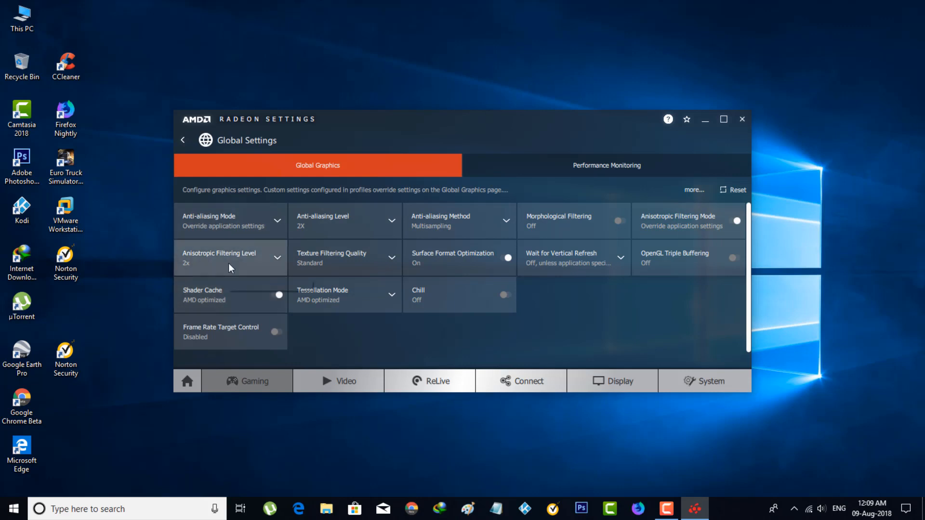
{"action": "mouse_move", "coordinate": [318, 272]}
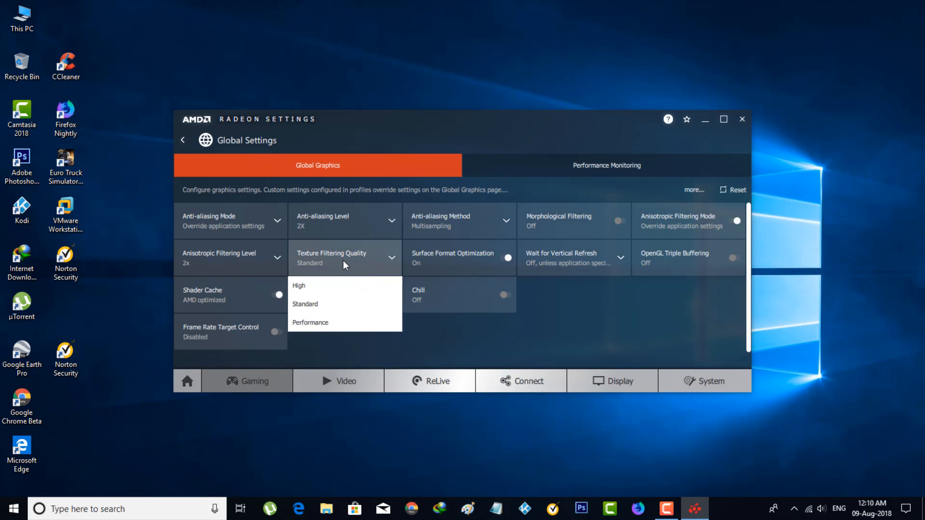
Step: Set Texture Filtering Quality to Performance and Wait for Vertical Refresh to Always off
{"action": "left_click", "coordinate": [310, 322]}
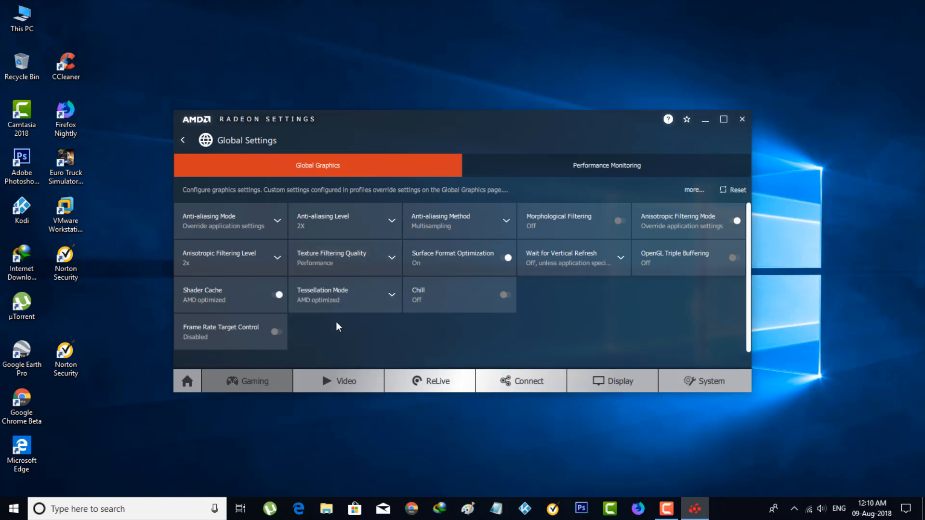
{"action": "mouse_move", "coordinate": [570, 276]}
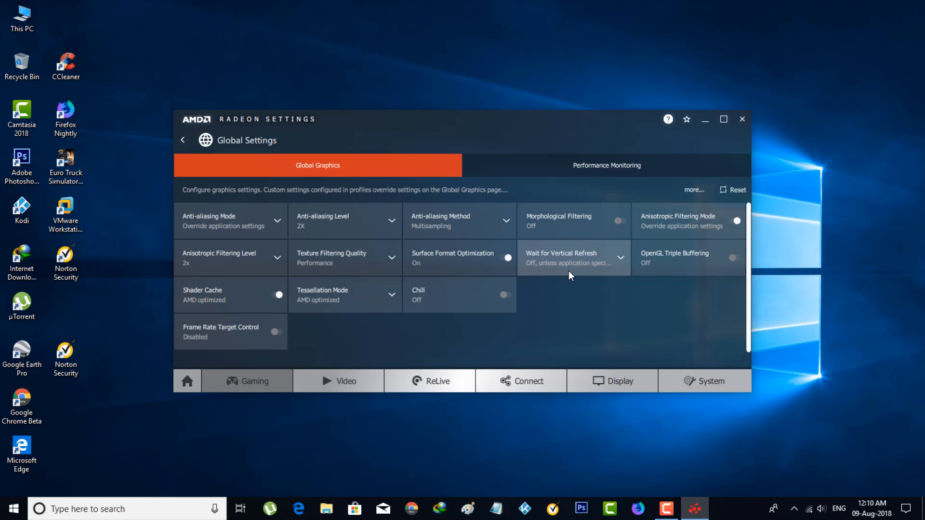
{"action": "left_click", "coordinate": [620, 258]}
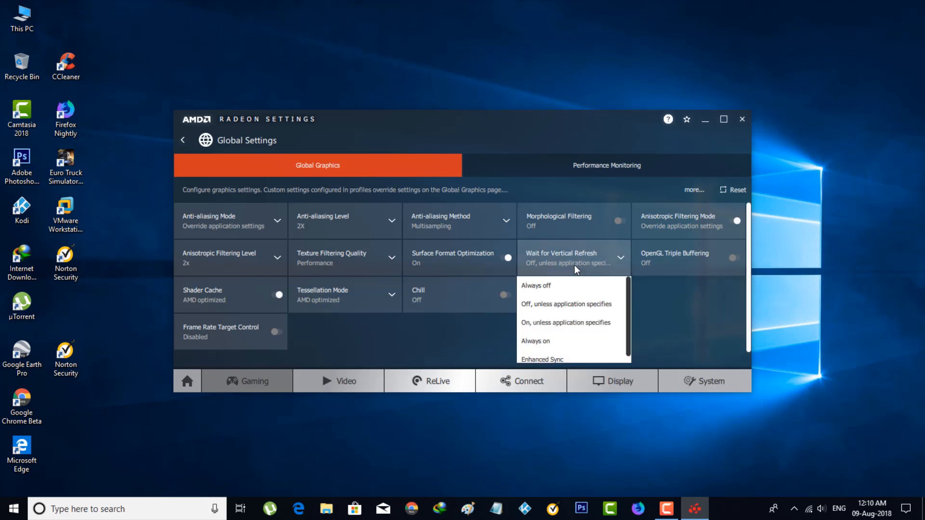
{"action": "left_click", "coordinate": [536, 286]}
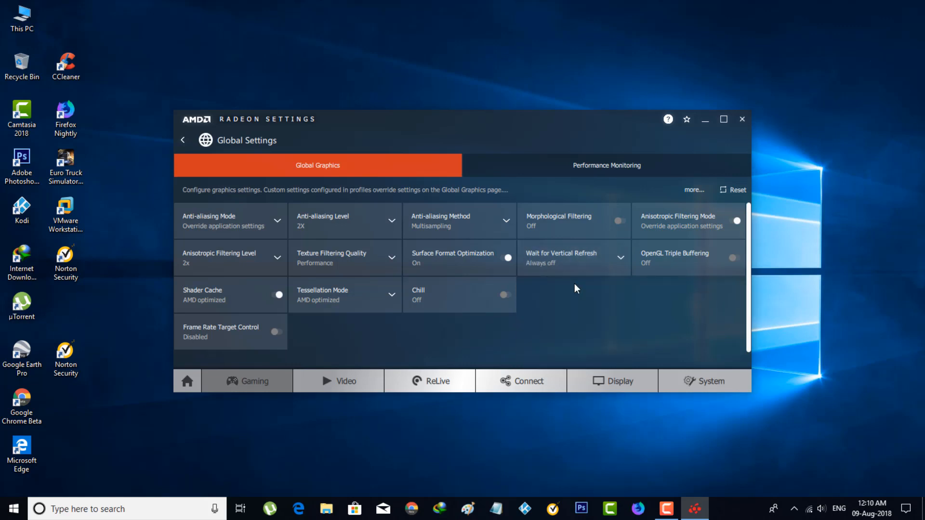
{"action": "mouse_move", "coordinate": [566, 270]}
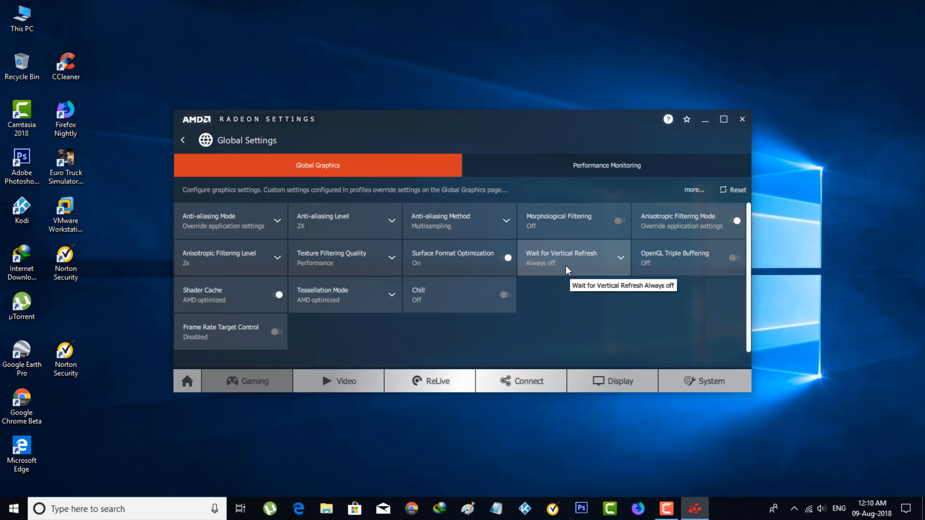
{"action": "mouse_move", "coordinate": [338, 305]}
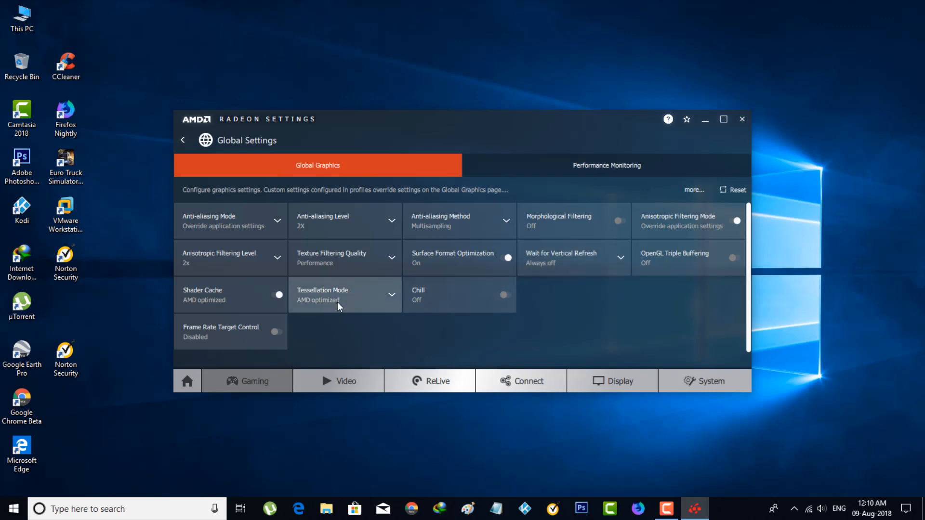
Step: Set Tessellation Mode to Override application settings with 64x maximum level
{"action": "left_click", "coordinate": [345, 295]}
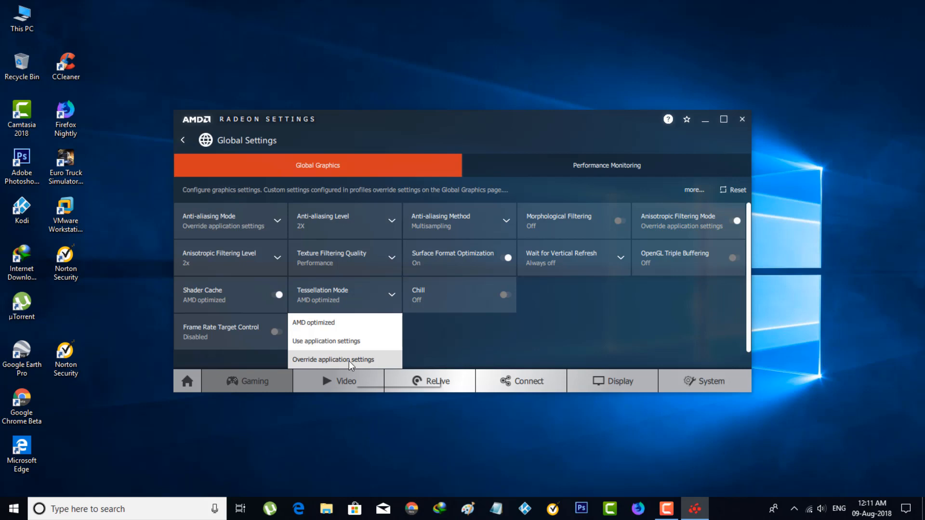
{"action": "left_click", "coordinate": [334, 360]}
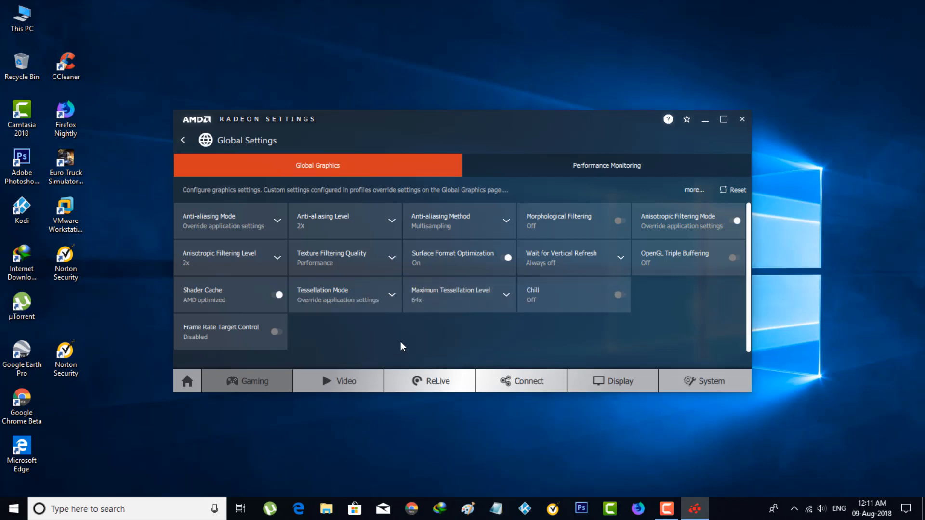
{"action": "mouse_move", "coordinate": [463, 303]}
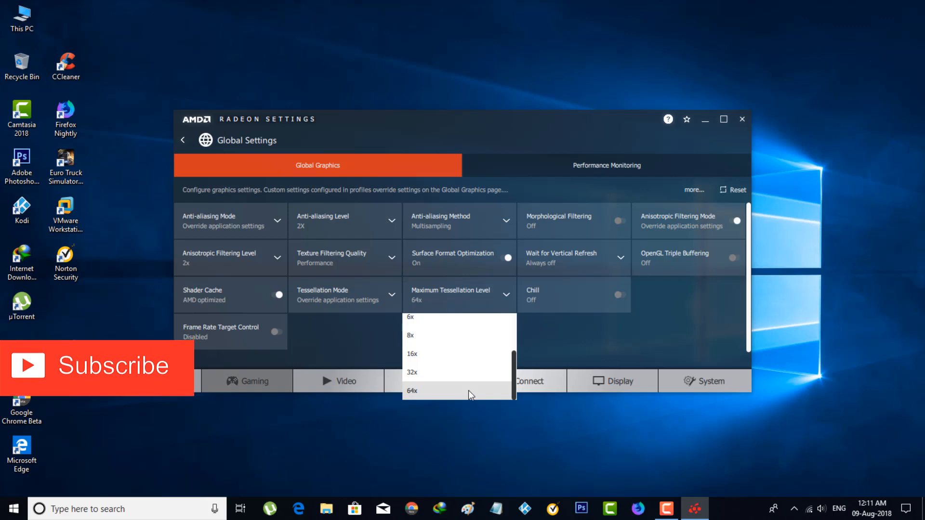
{"action": "left_click", "coordinate": [411, 391]}
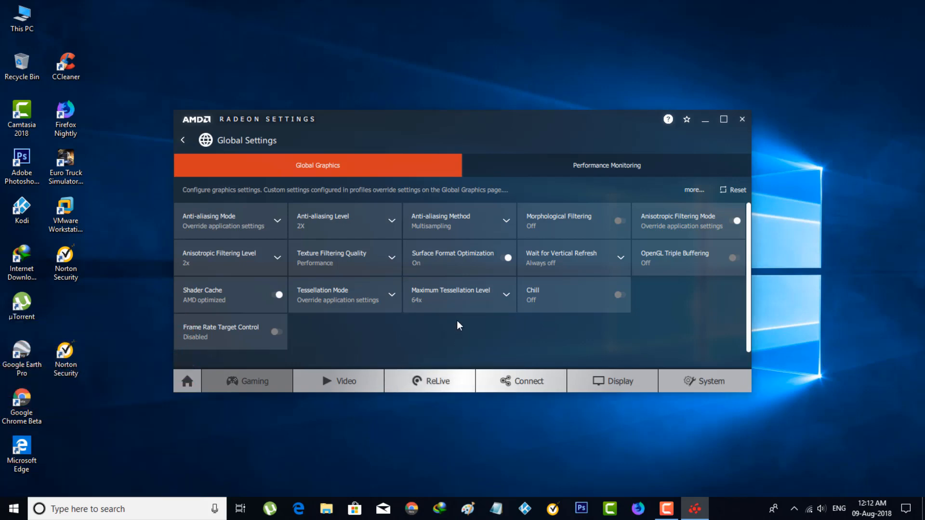